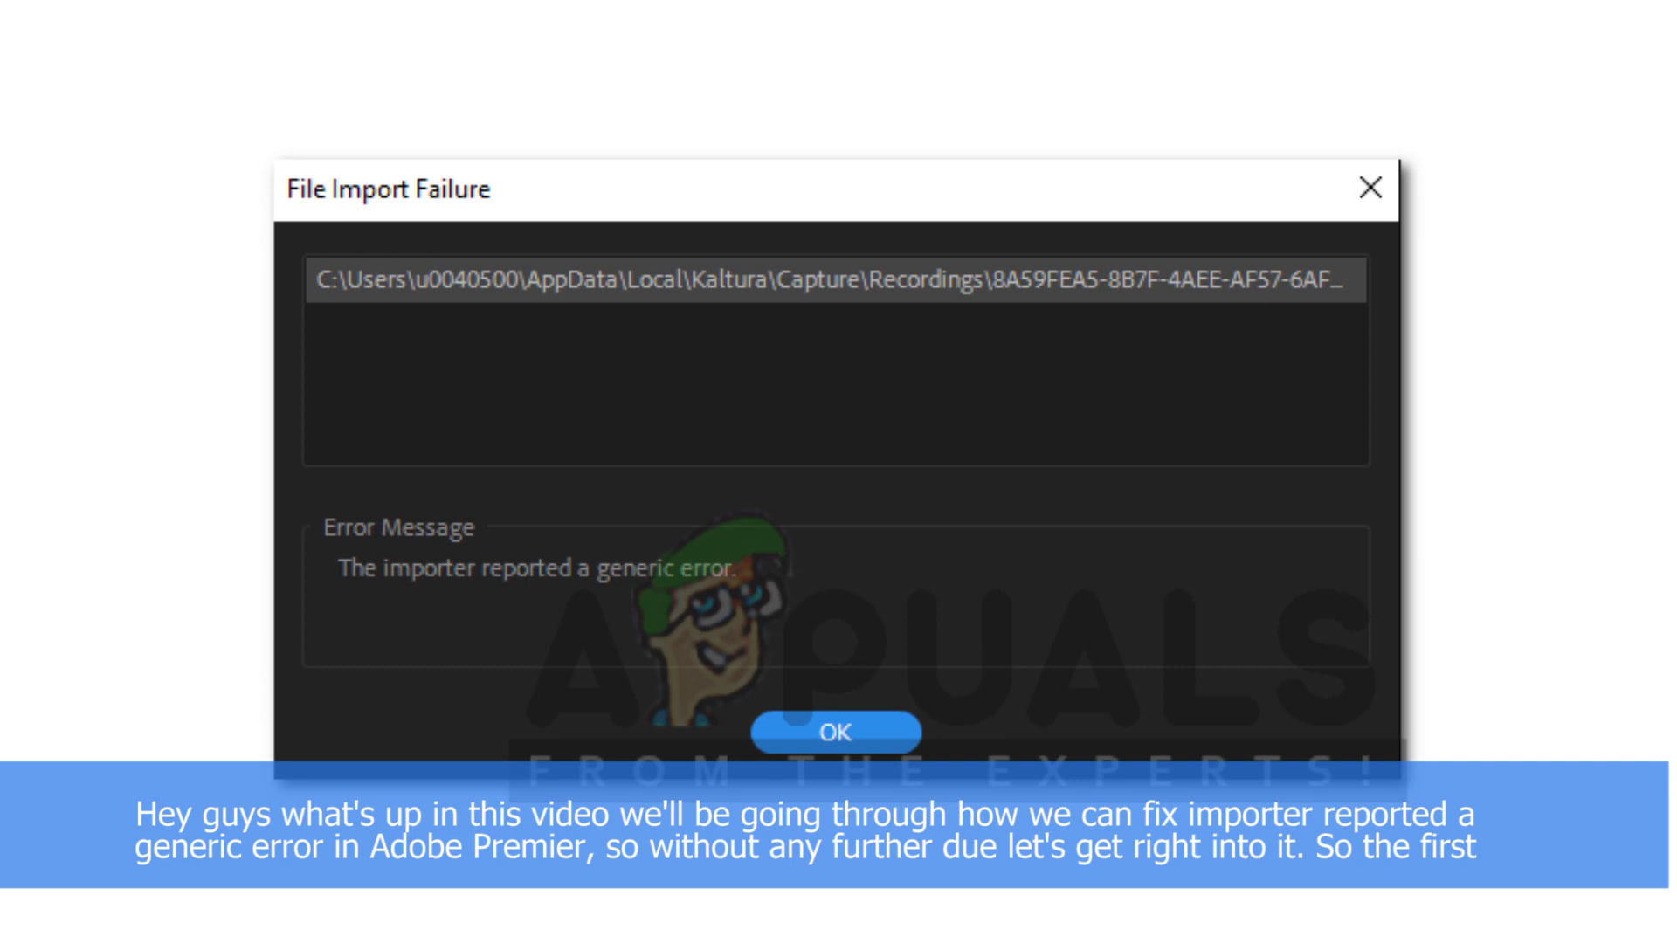
Dismiss the File Import Failure error with OK.
{"action": "left_click", "coordinate": [835, 732]}
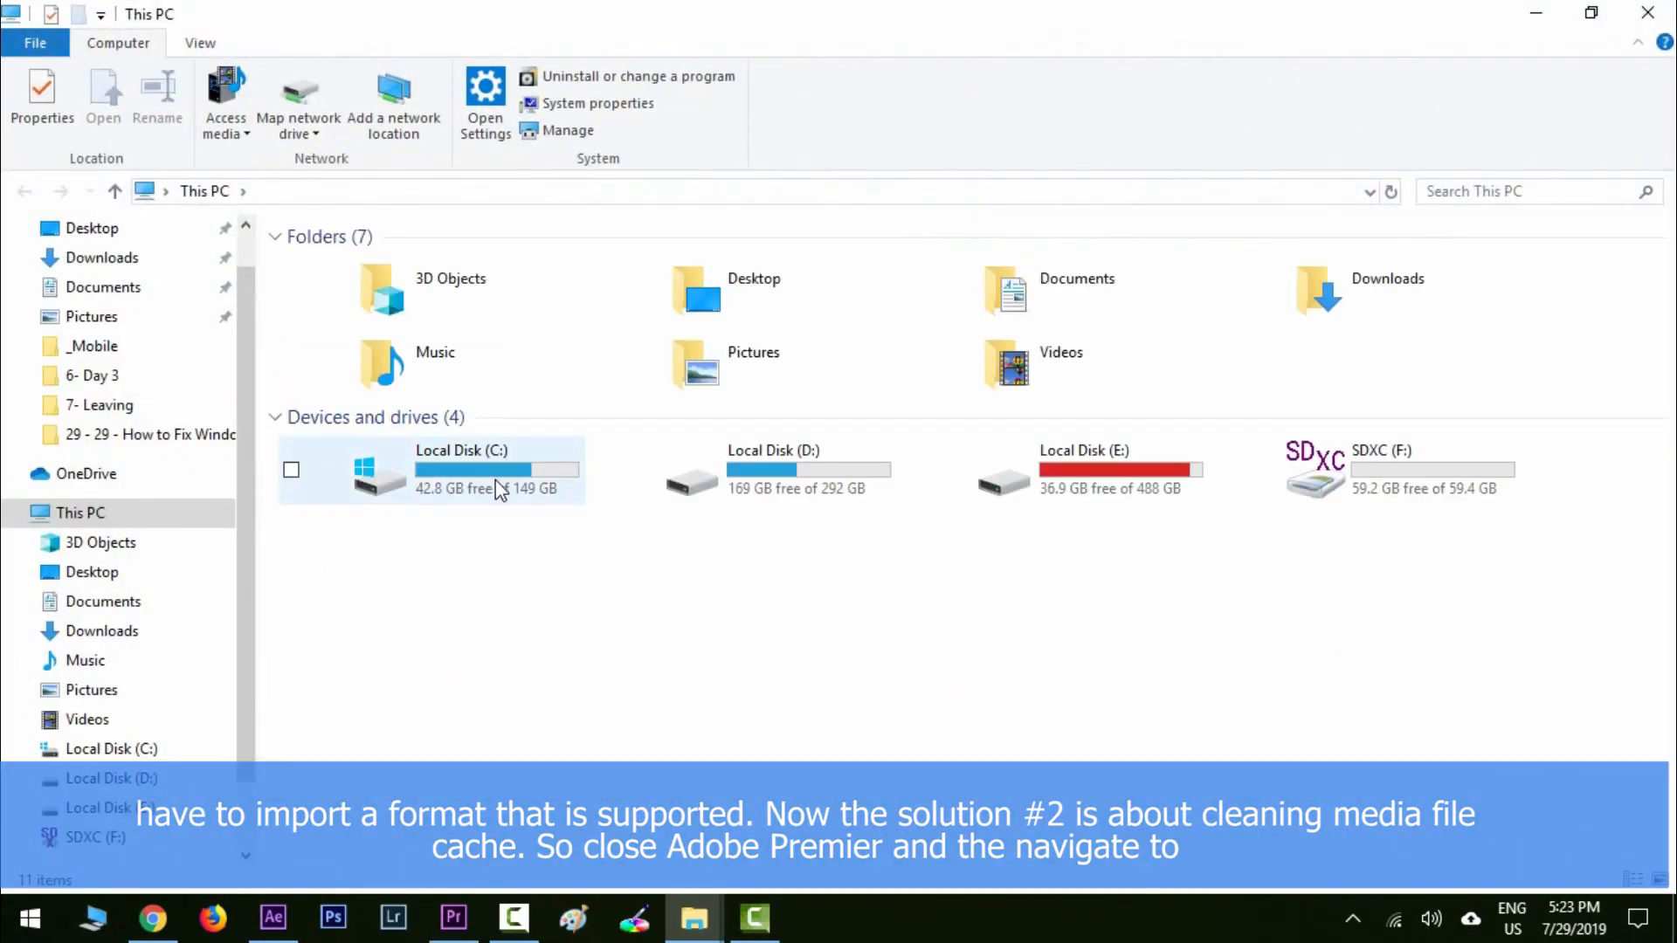
Navigate C: > Users > user > AppData > Roaming > Adobe > Common and select Media Cache.
{"action": "double_click", "coordinate": [461, 470]}
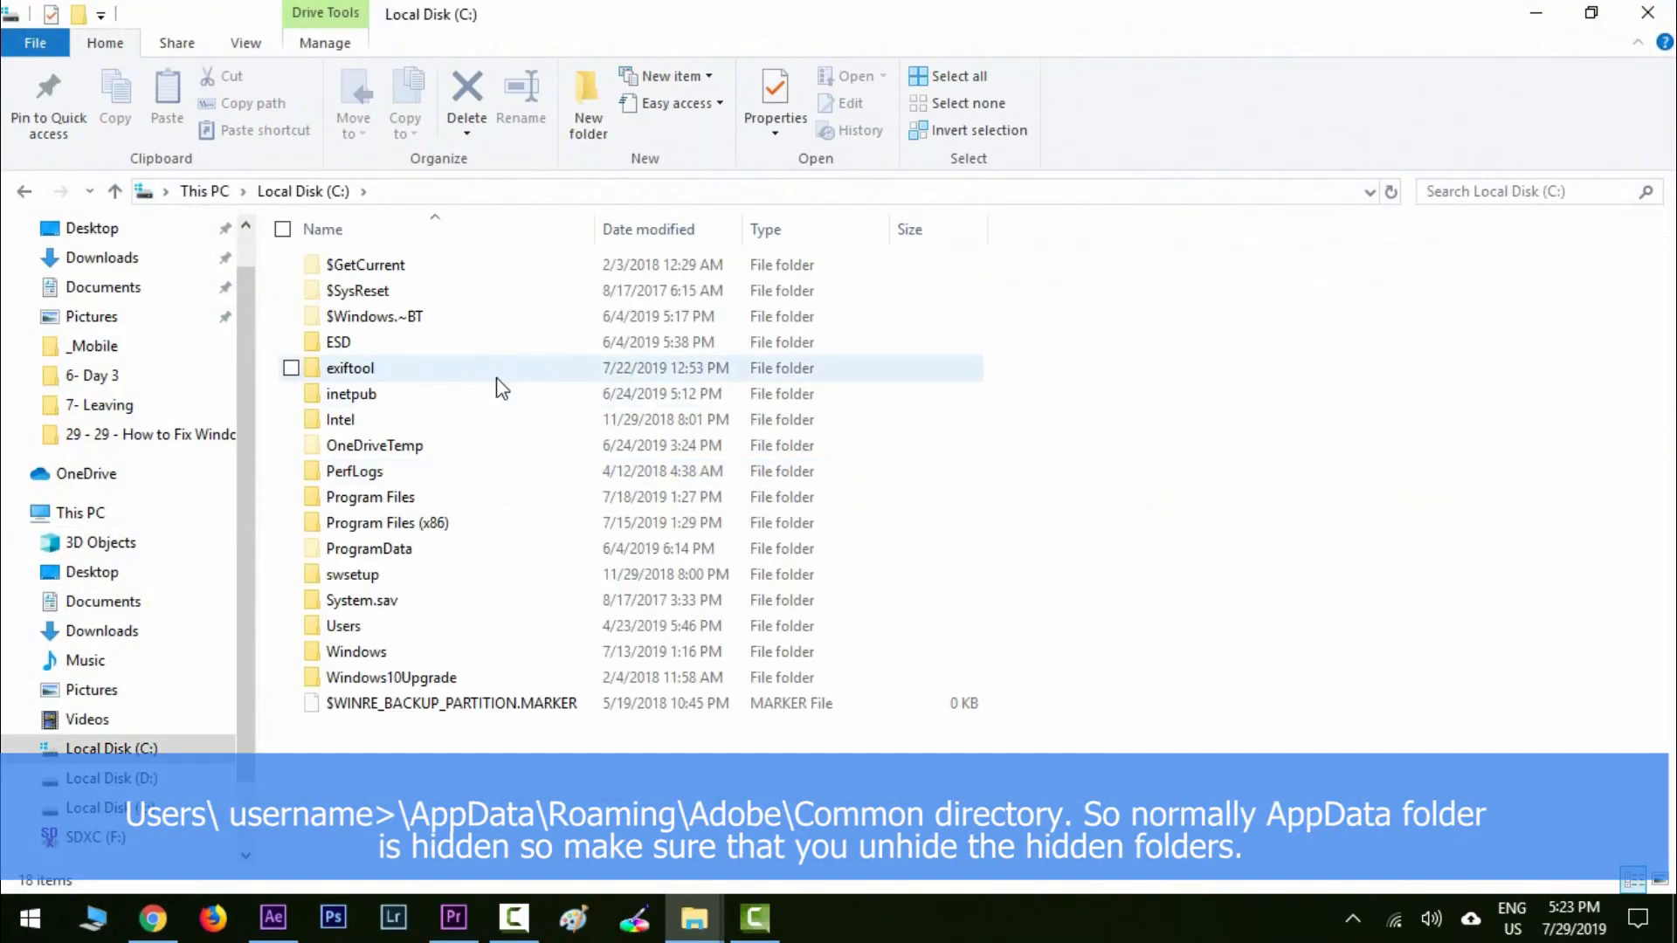
{"action": "left_click", "coordinate": [345, 625]}
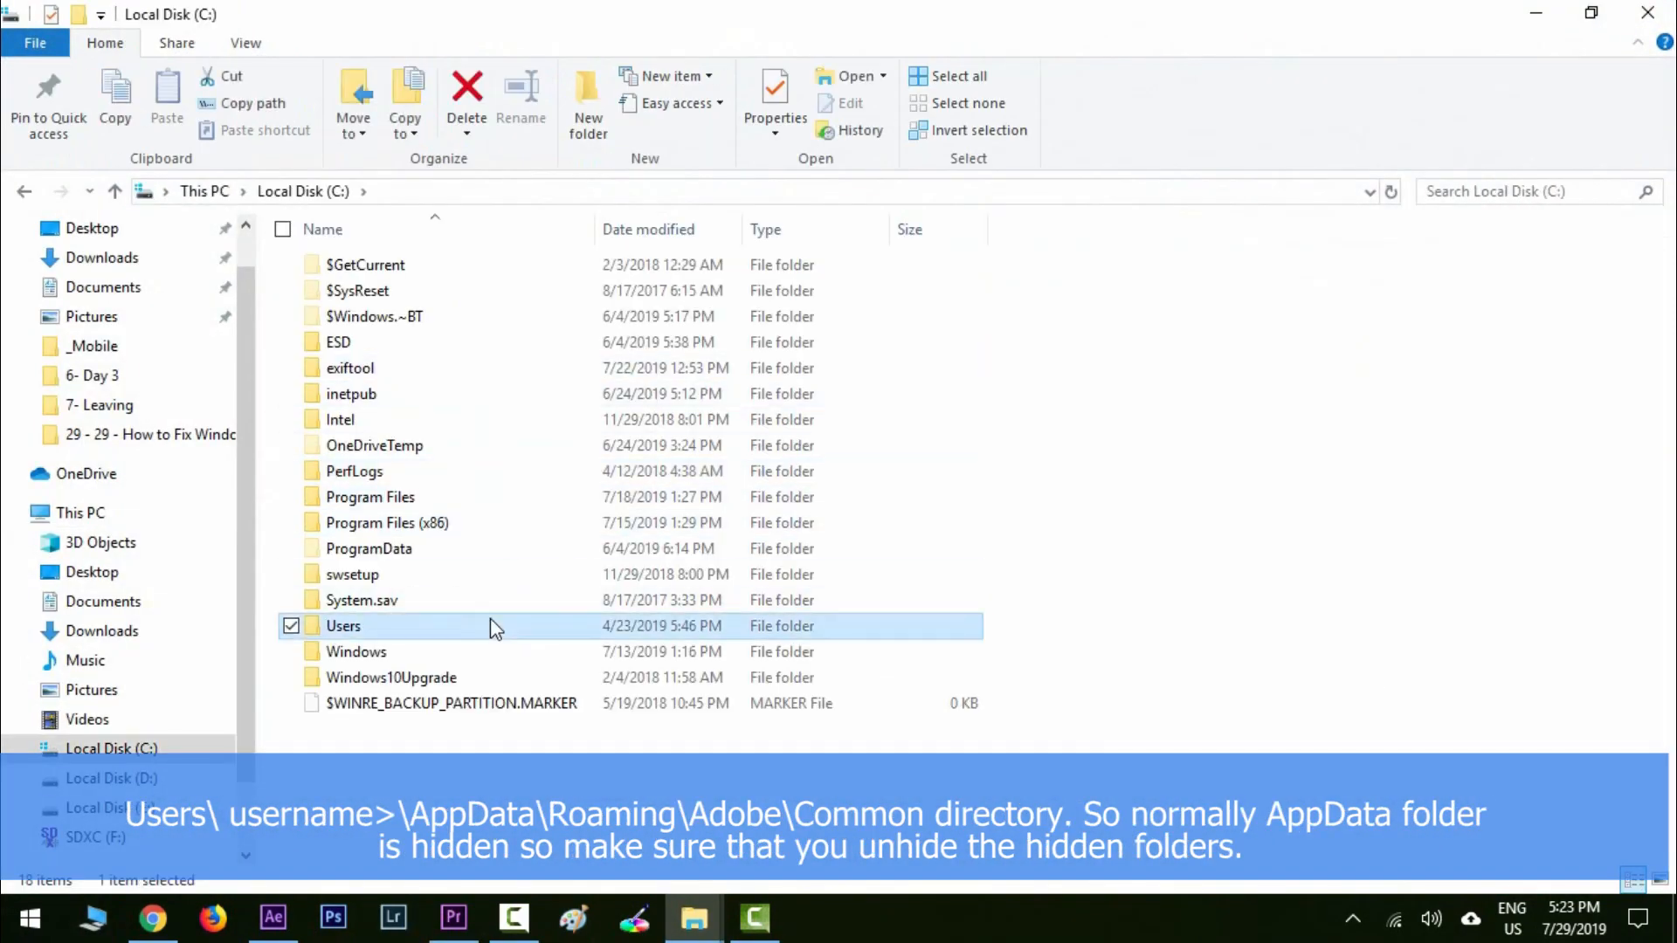
{"action": "double_click", "coordinate": [344, 625]}
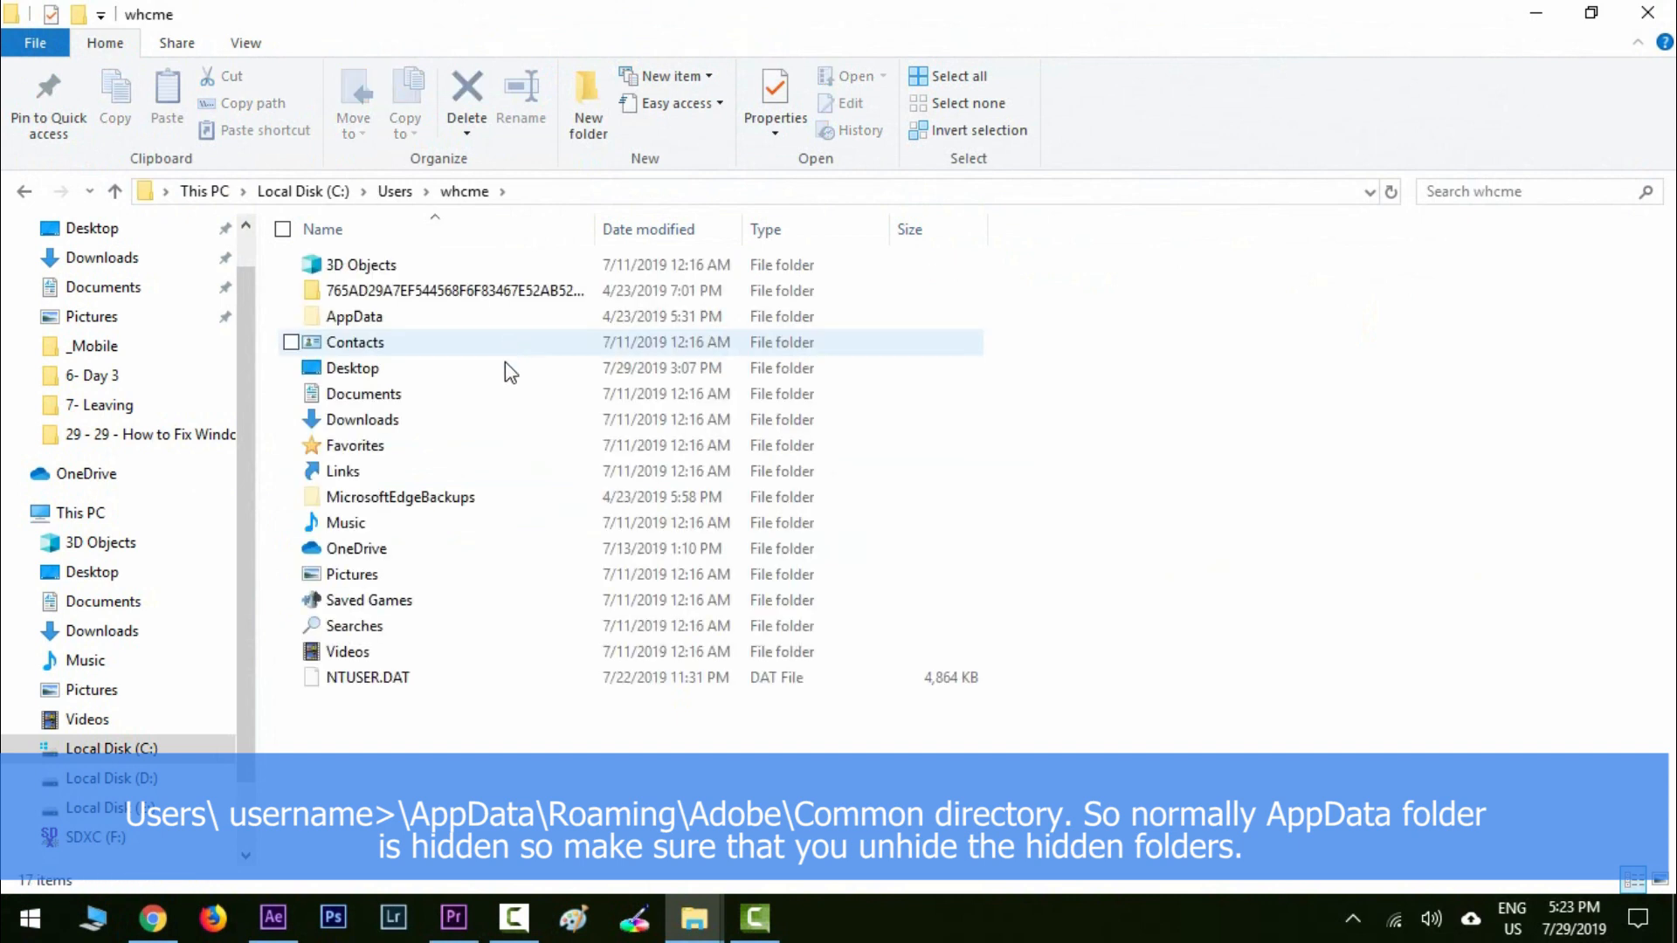
{"action": "double_click", "coordinate": [353, 316]}
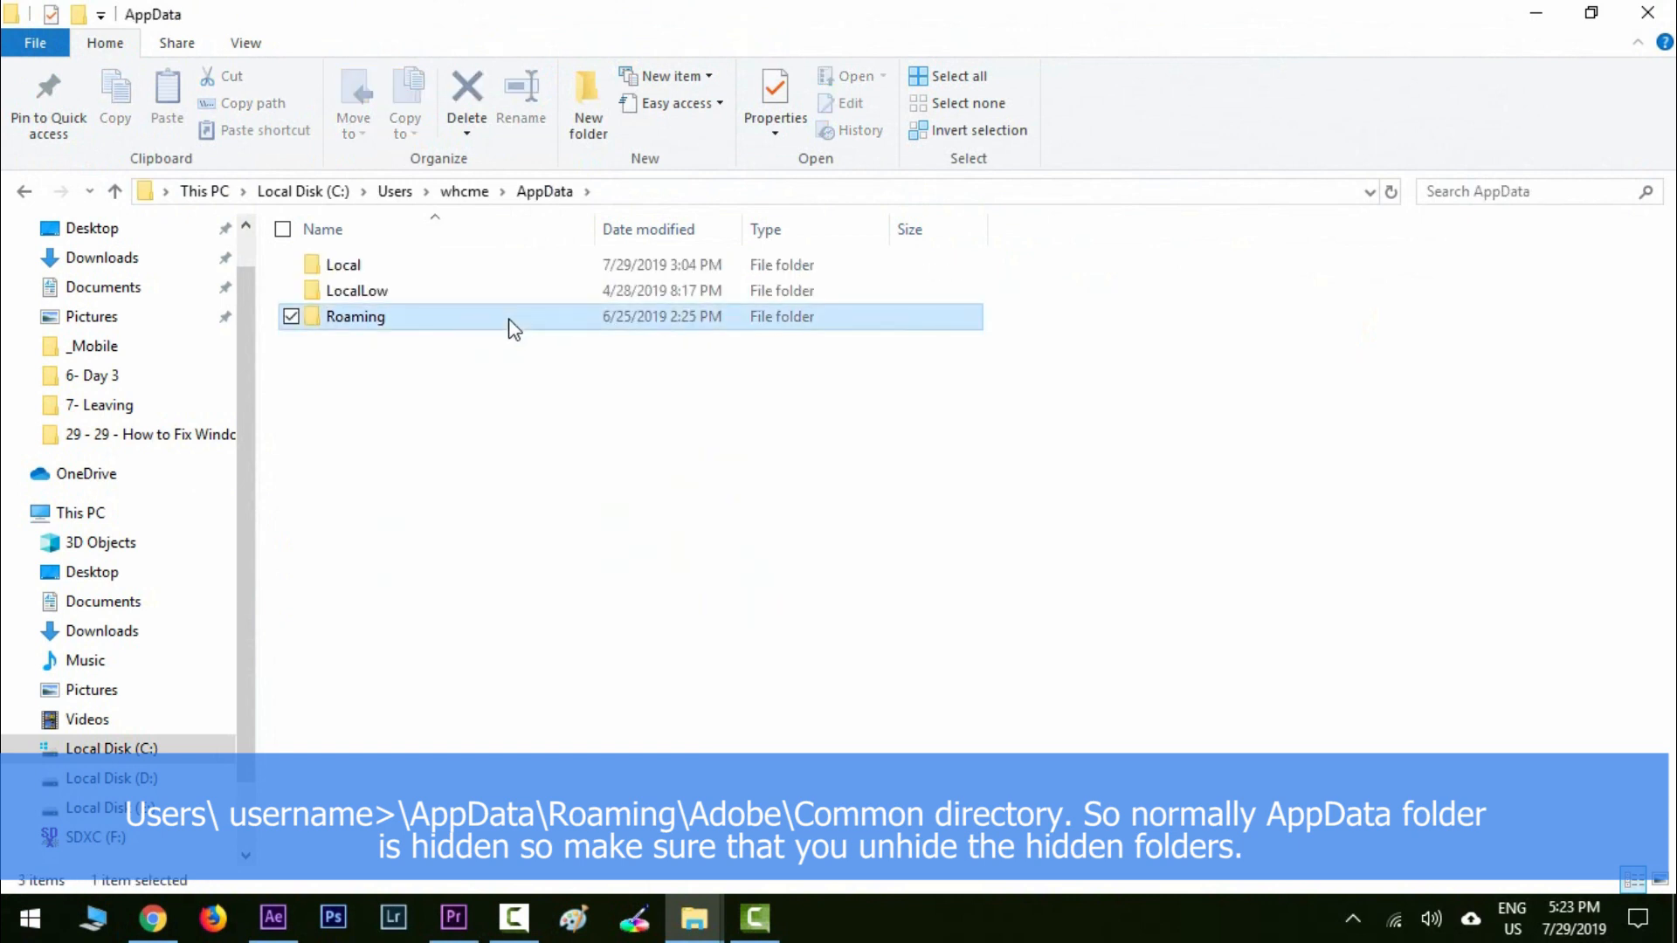
{"action": "double_click", "coordinate": [354, 316]}
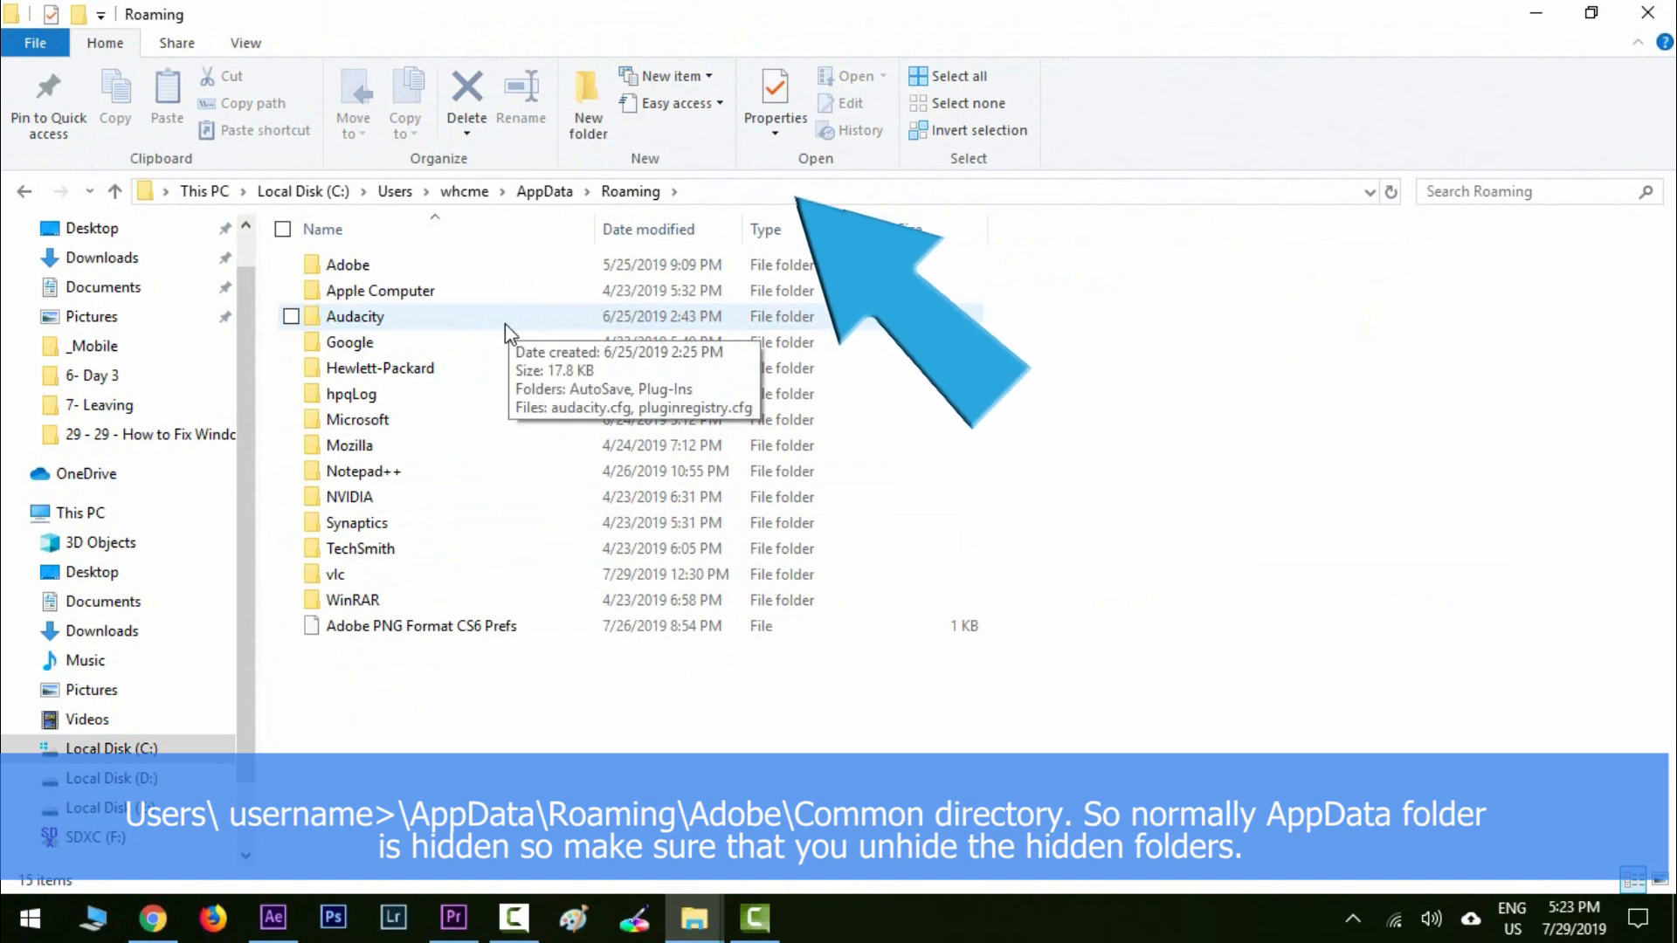
{"action": "double_click", "coordinate": [346, 264]}
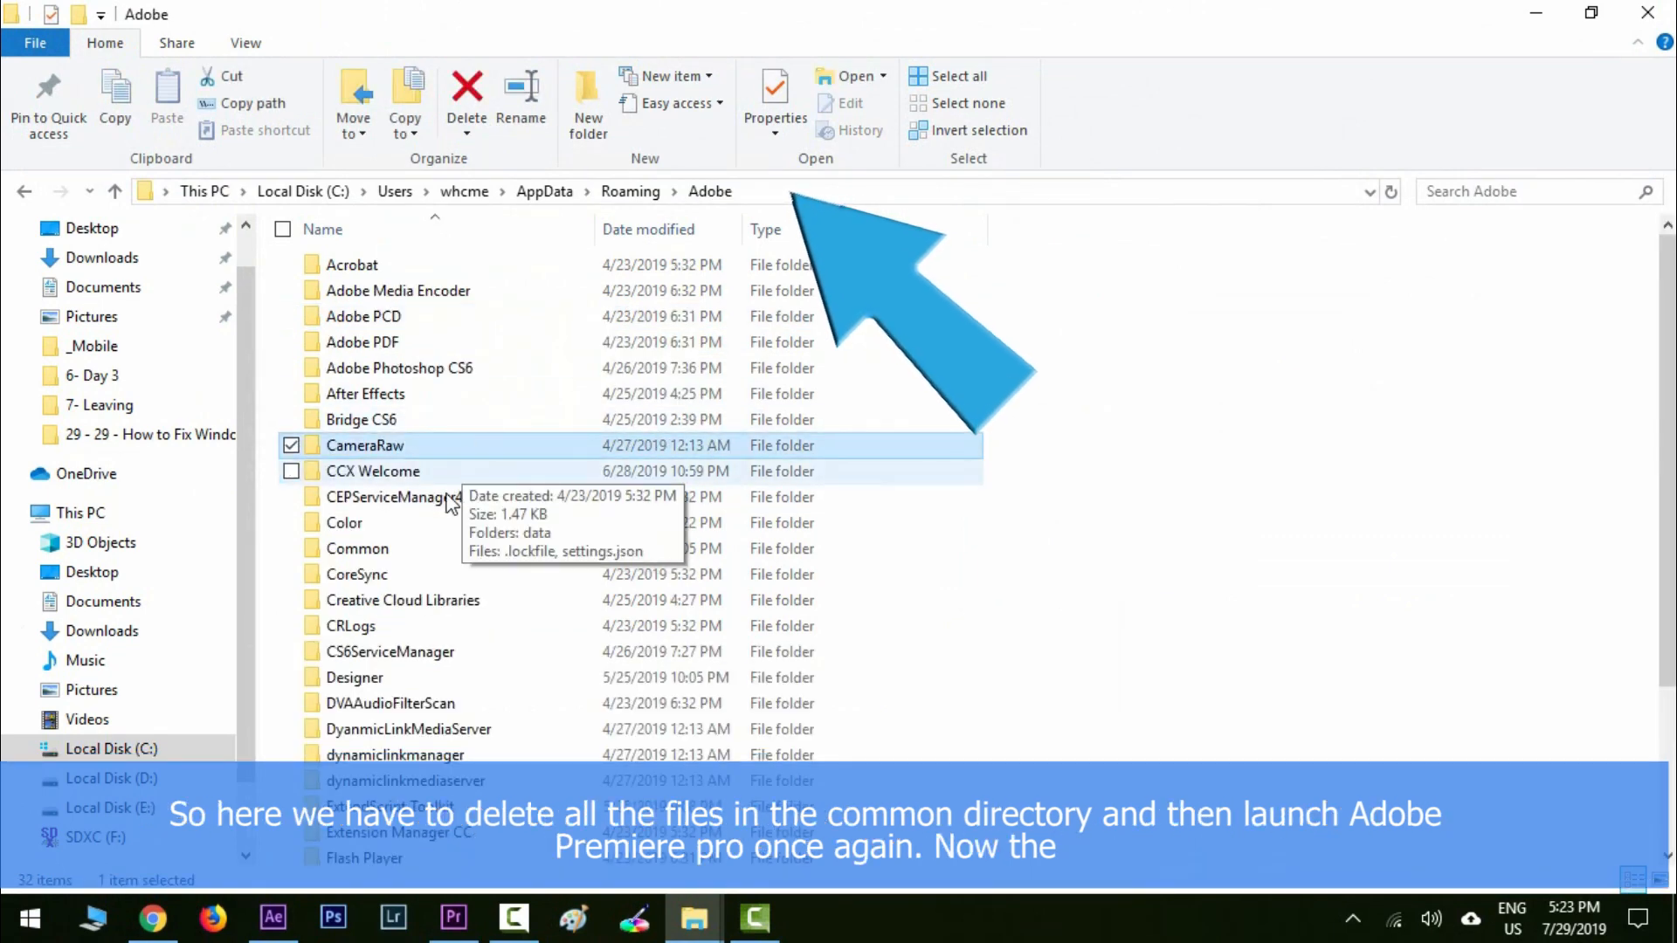
{"action": "double_click", "coordinate": [356, 548]}
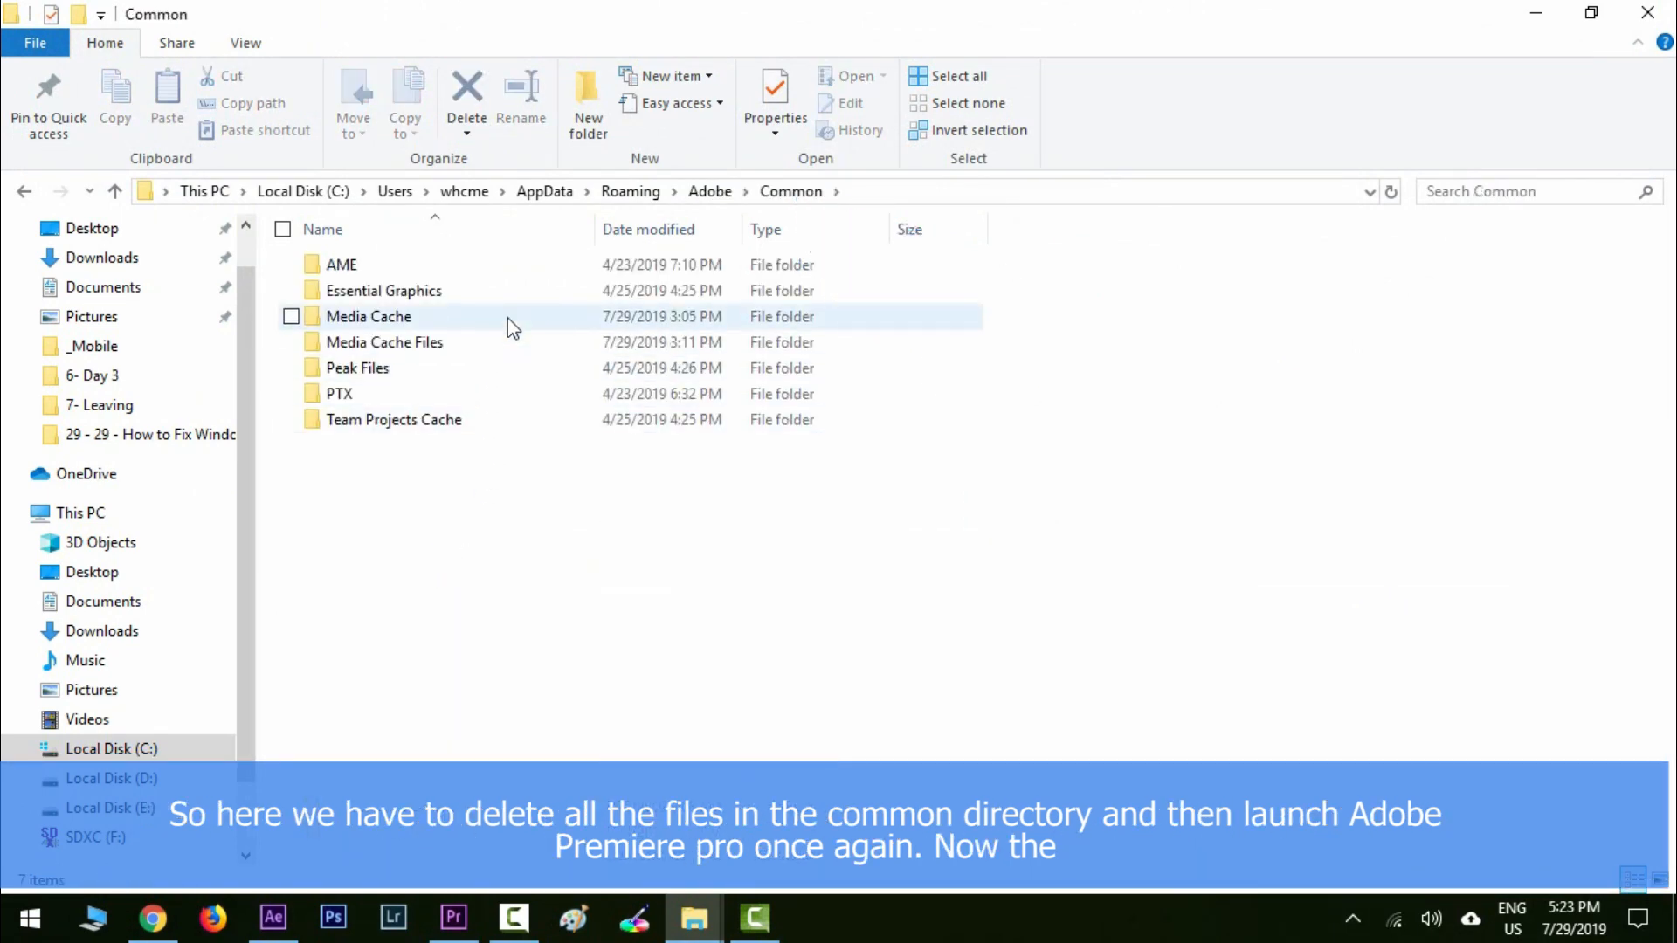
{"action": "left_click", "coordinate": [21, 917]}
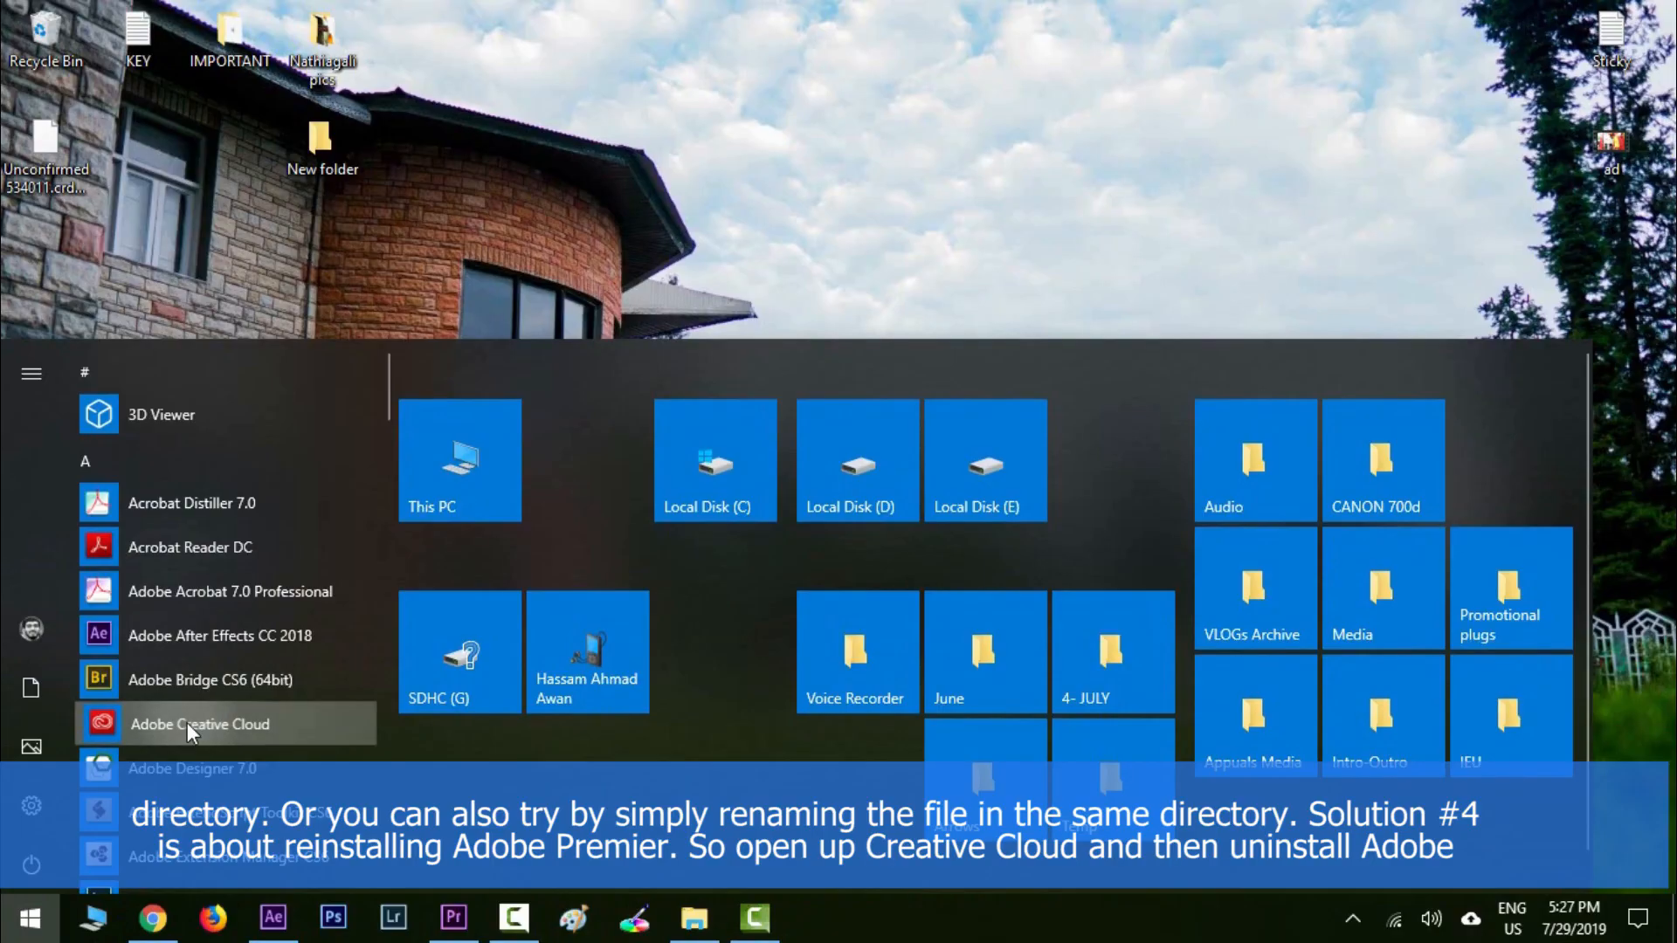
Launch Adobe Creative Cloud and focus the Password field in its sign-in window.
{"action": "left_click", "coordinate": [199, 723]}
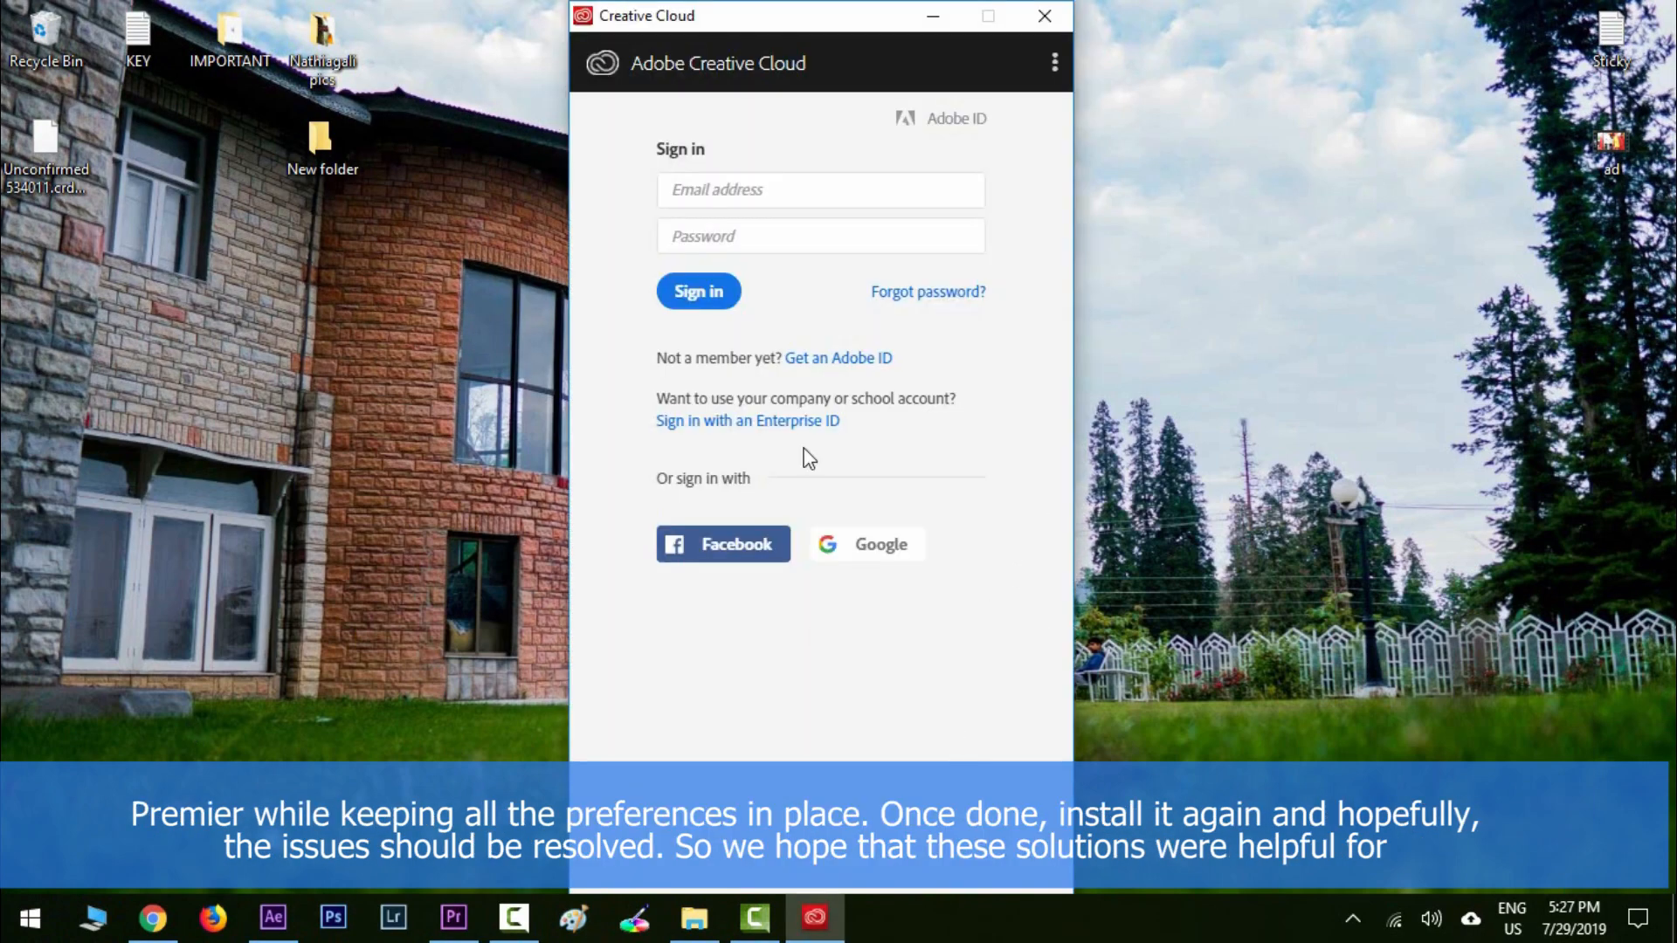
{"action": "left_click", "coordinate": [819, 235]}
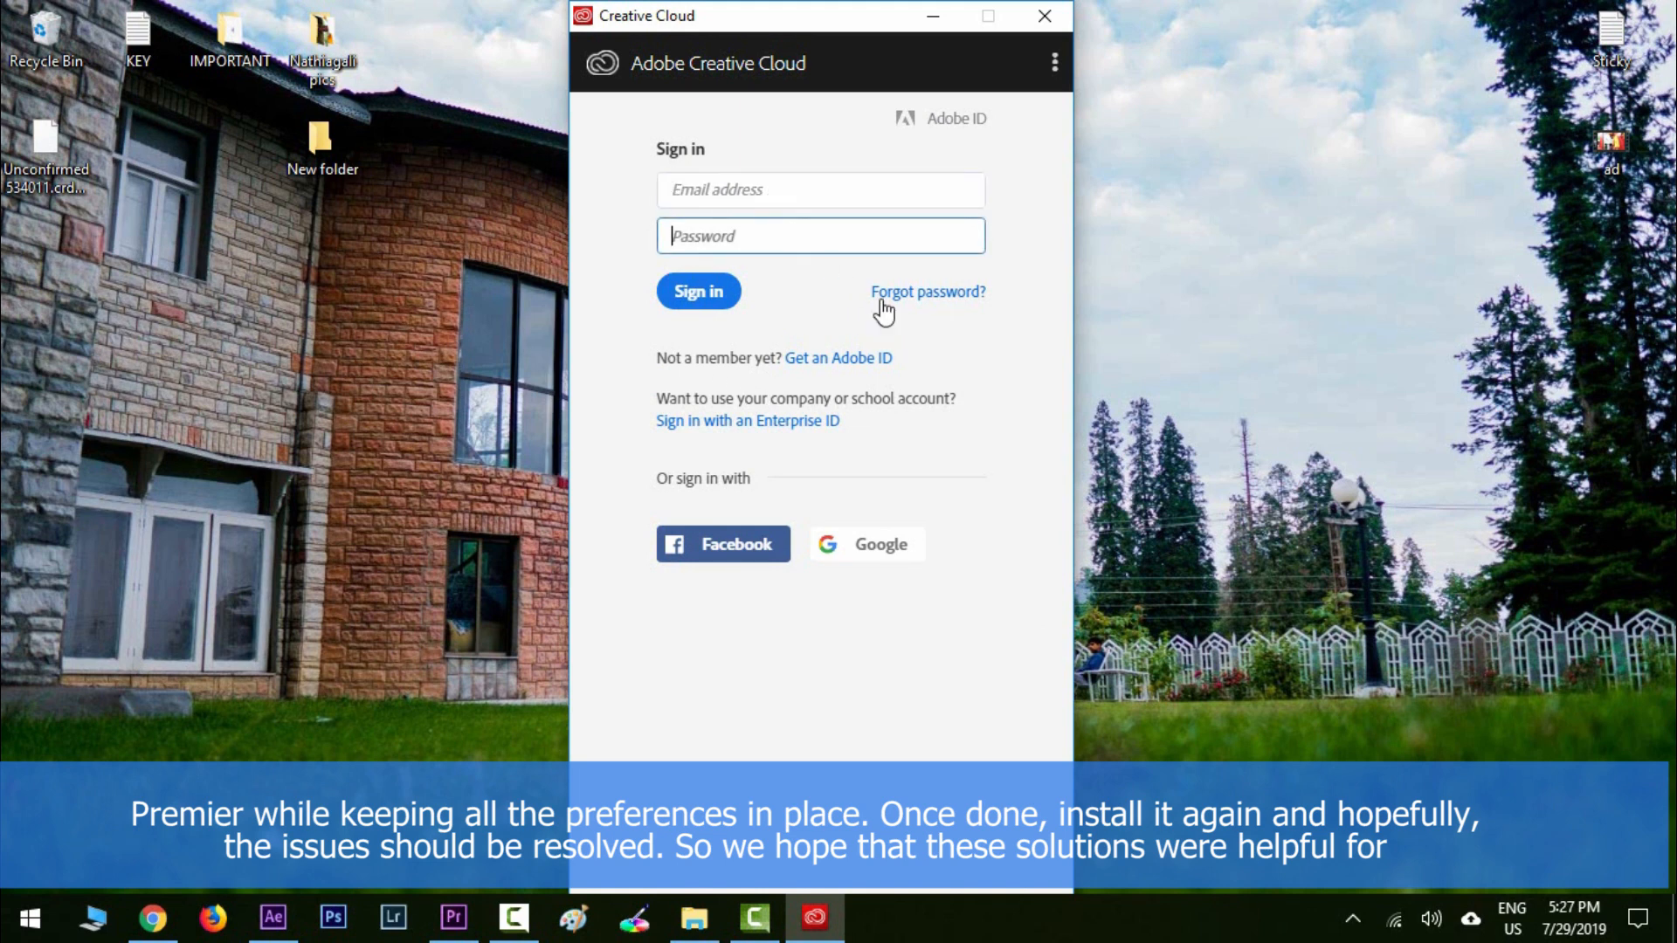